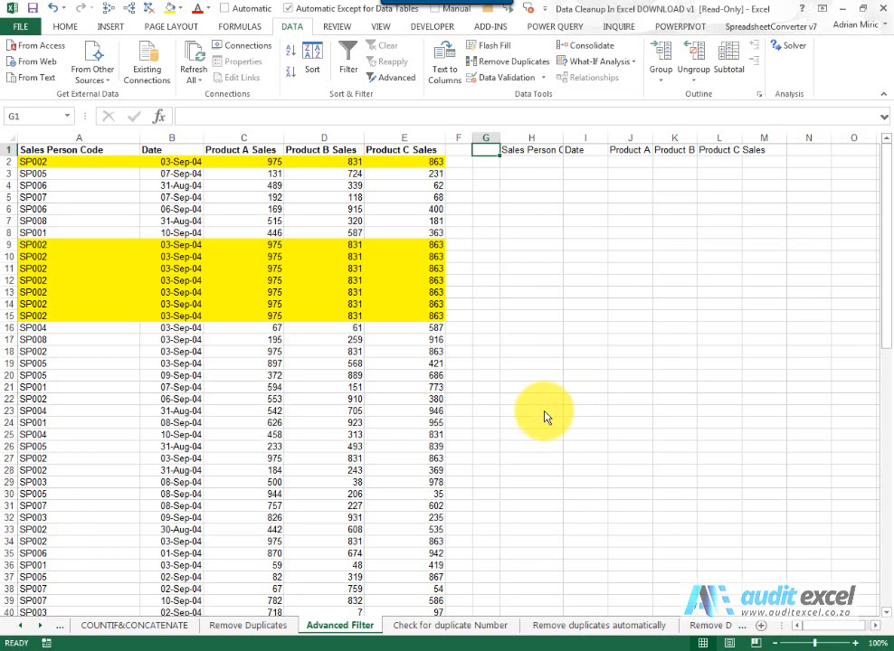
mouse_move(511, 351)
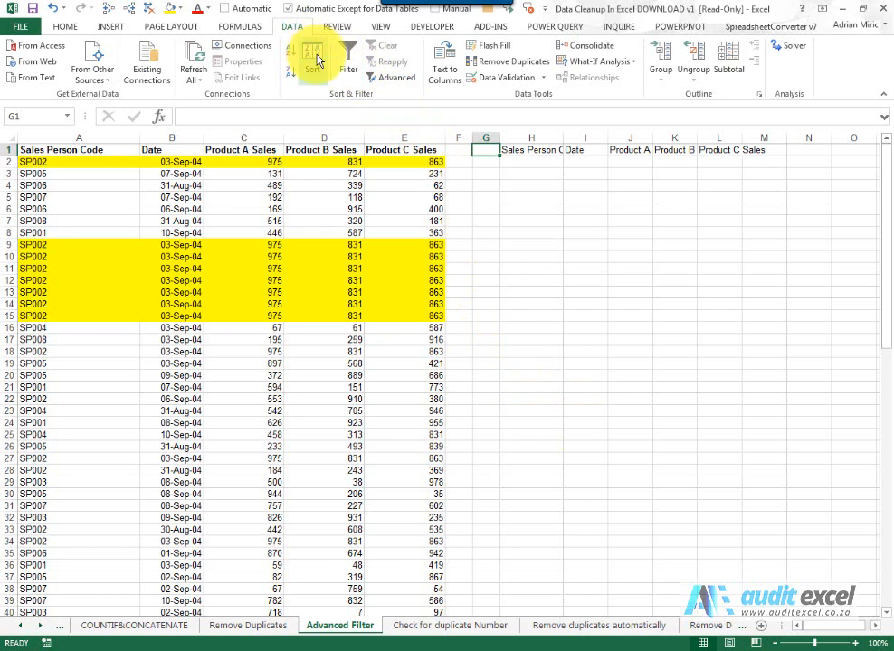
mouse_move(394, 76)
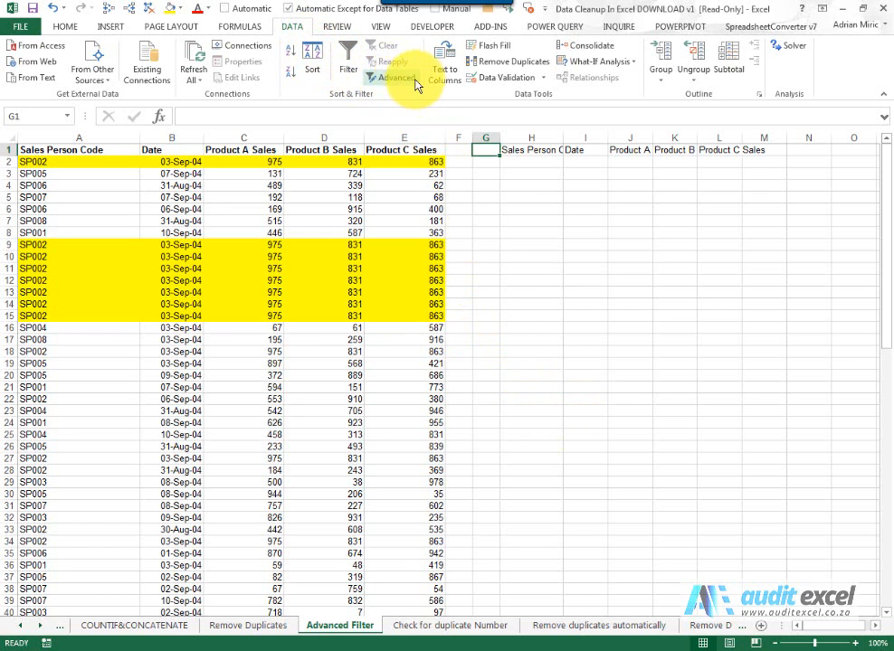
mouse_move(391, 76)
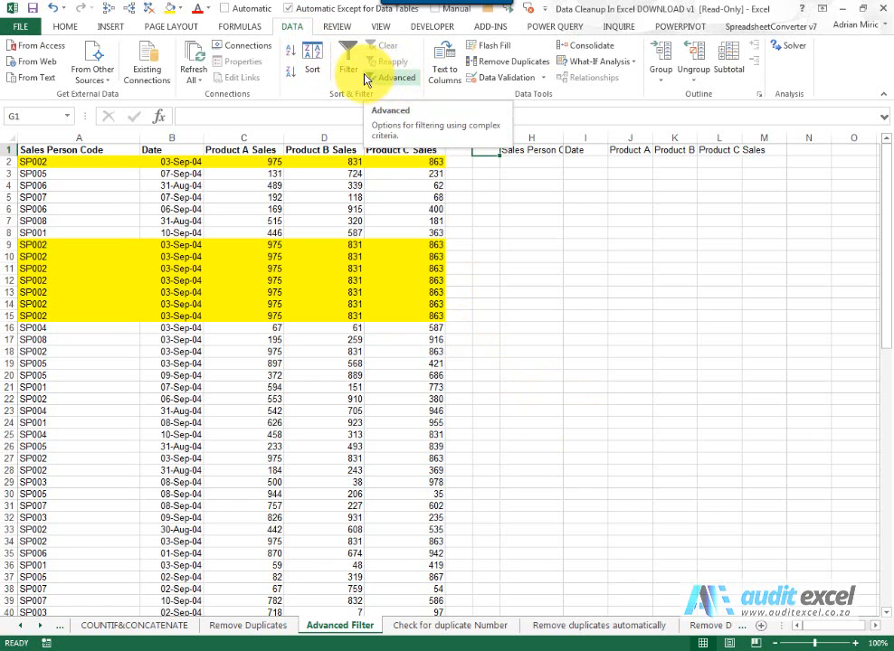
mouse_move(389, 79)
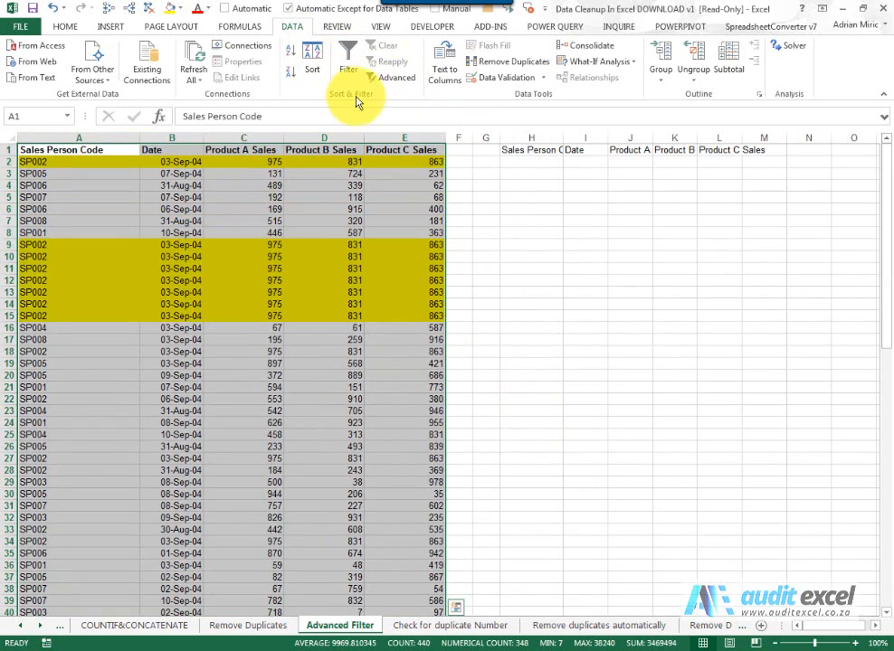
- Turn on filter dropdowns for the sales table's column headings
left_click(347, 54)
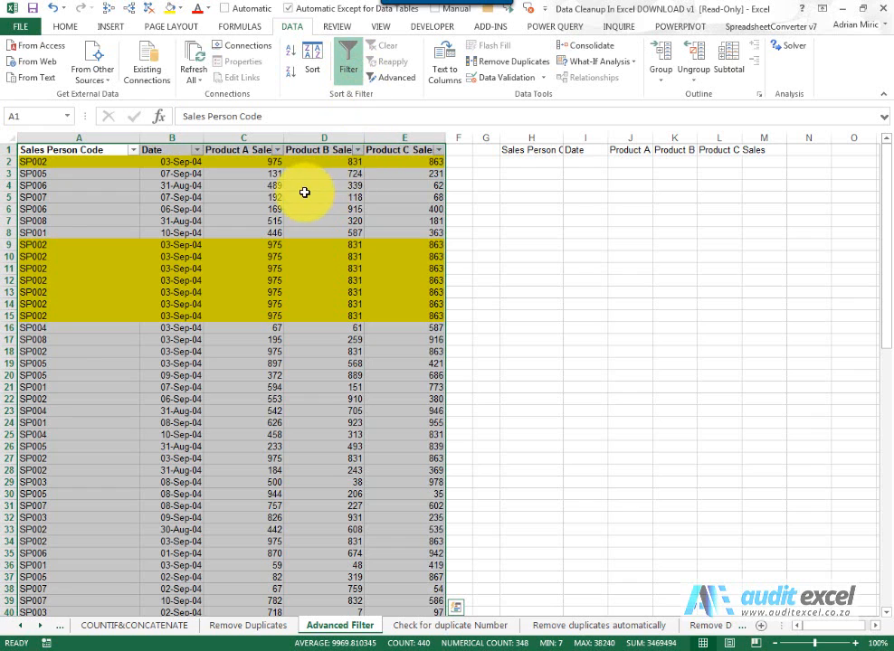
left_click(130, 148)
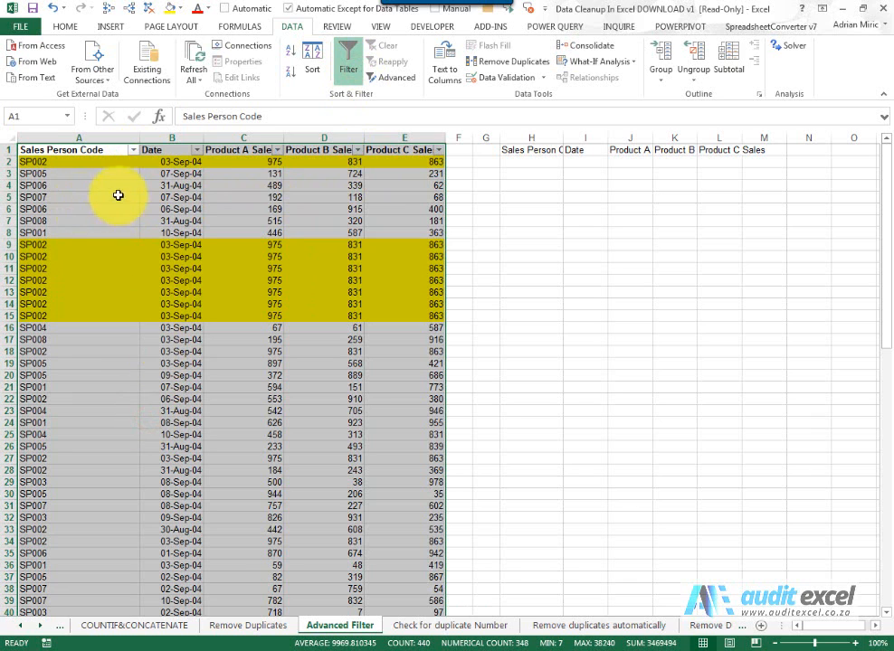
mouse_move(245, 257)
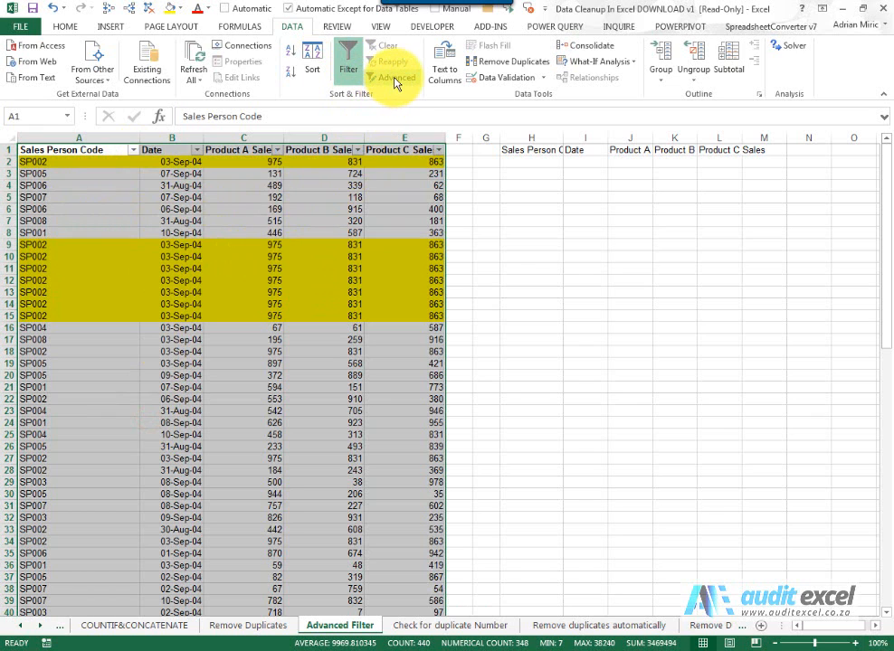
mouse_move(394, 76)
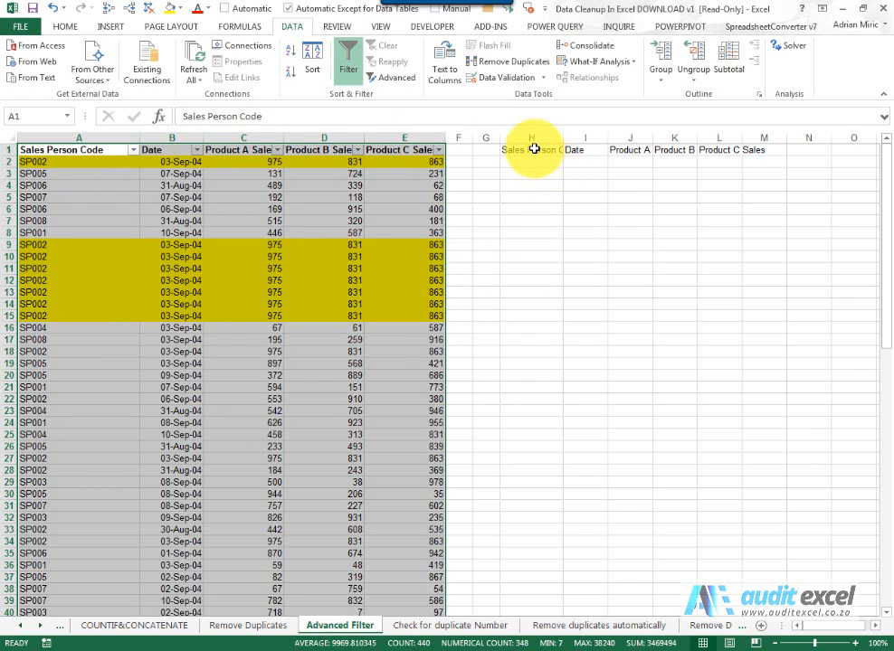
left_click(532, 149)
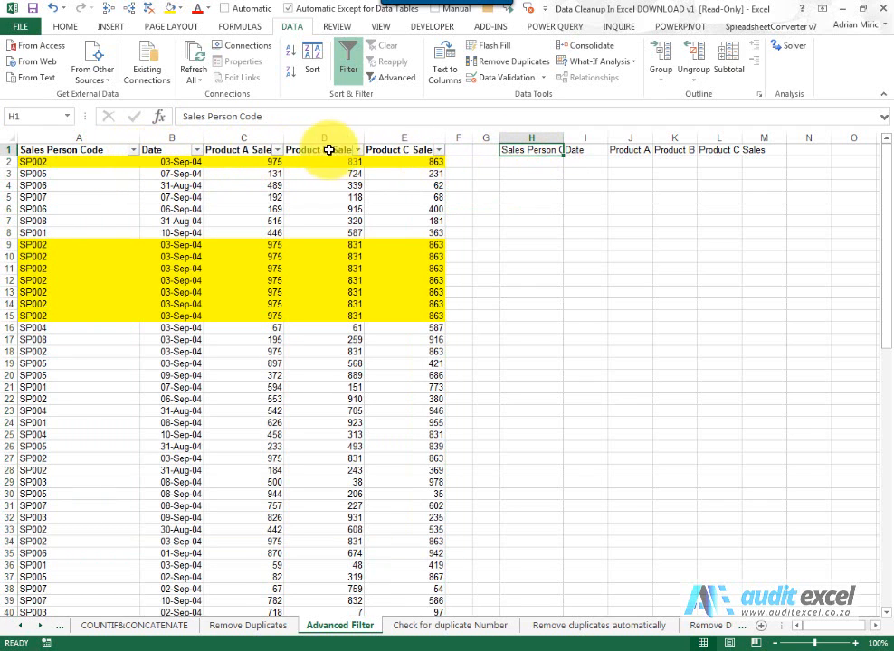
left_click(532, 163)
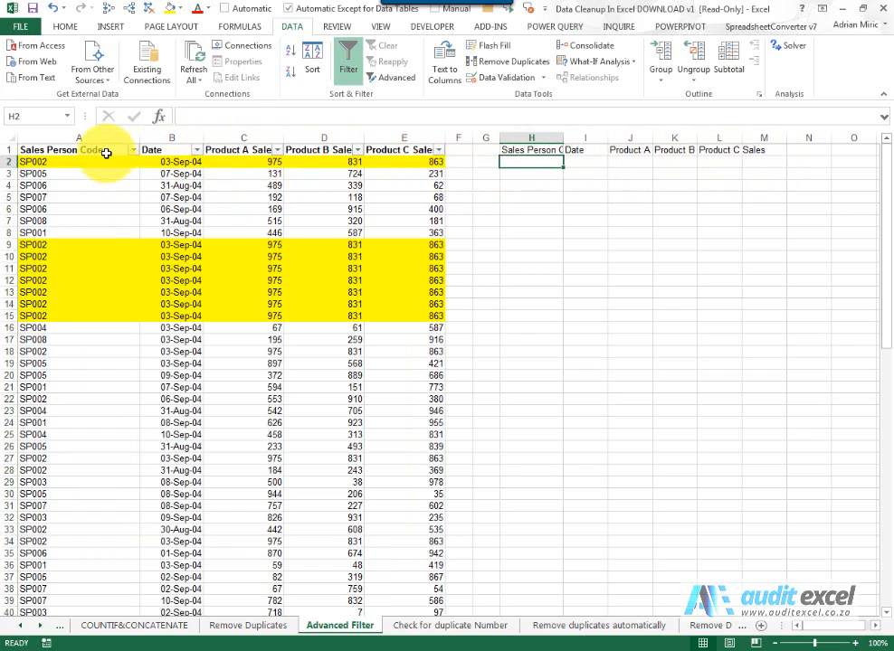
scroll("down", 3)
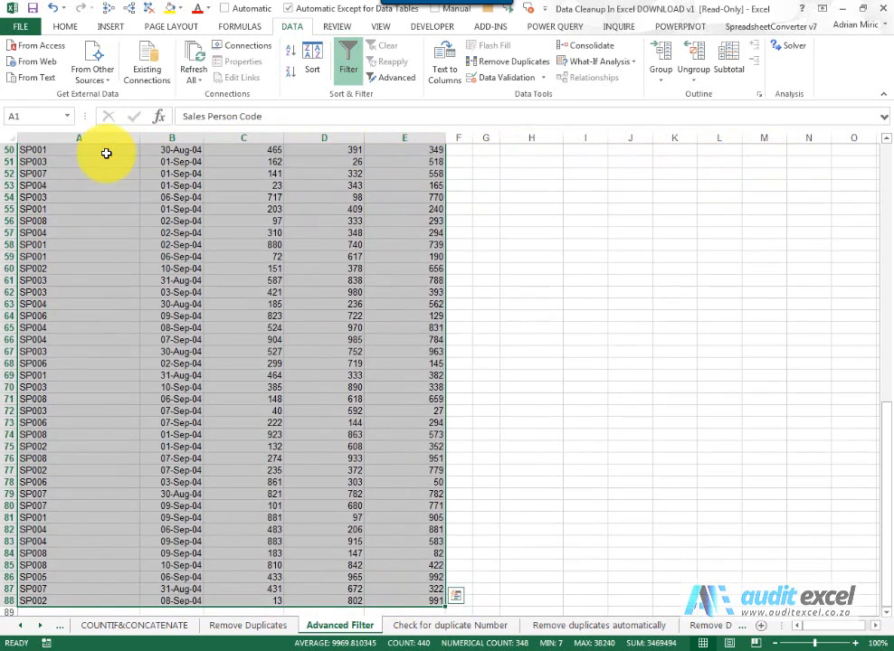
left_click(394, 76)
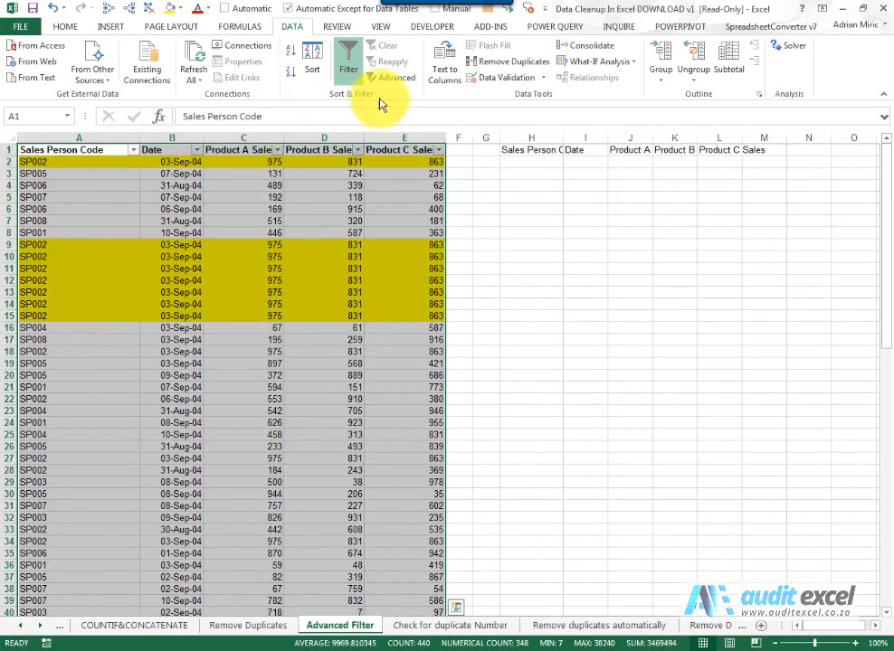
- Start an Advanced Filter set to copy results to another location
left_click(396, 76)
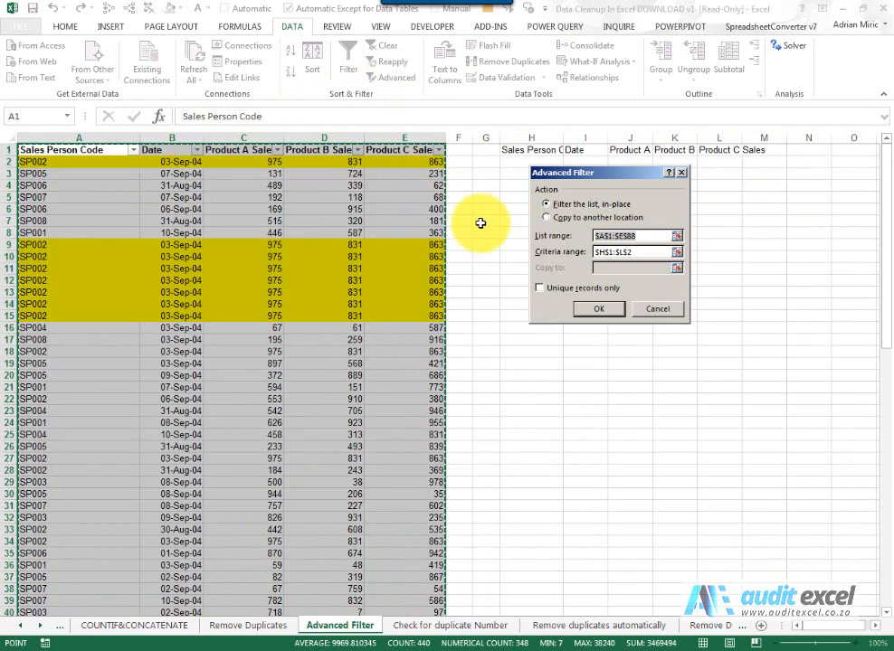
mouse_move(561, 185)
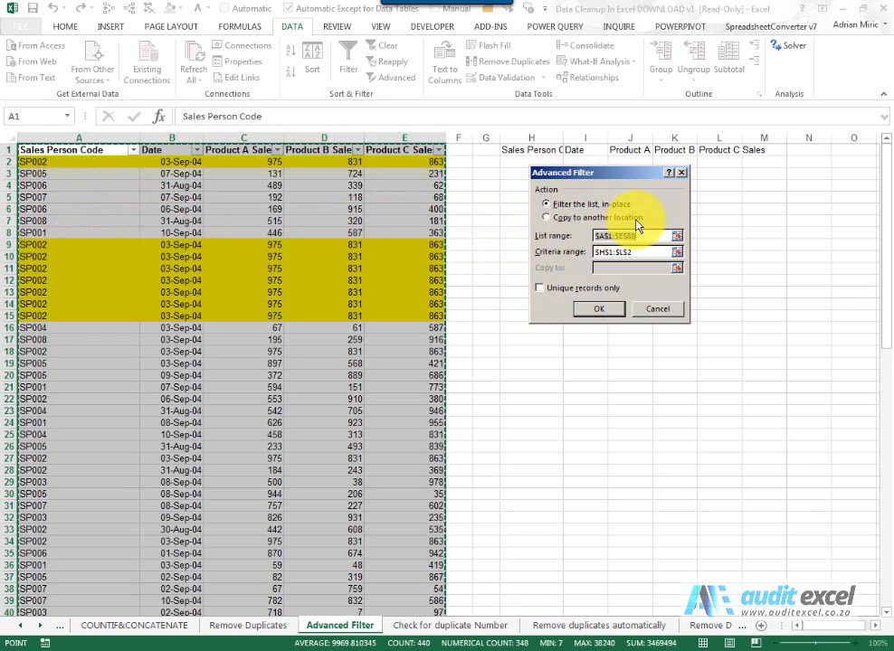
left_click(547, 217)
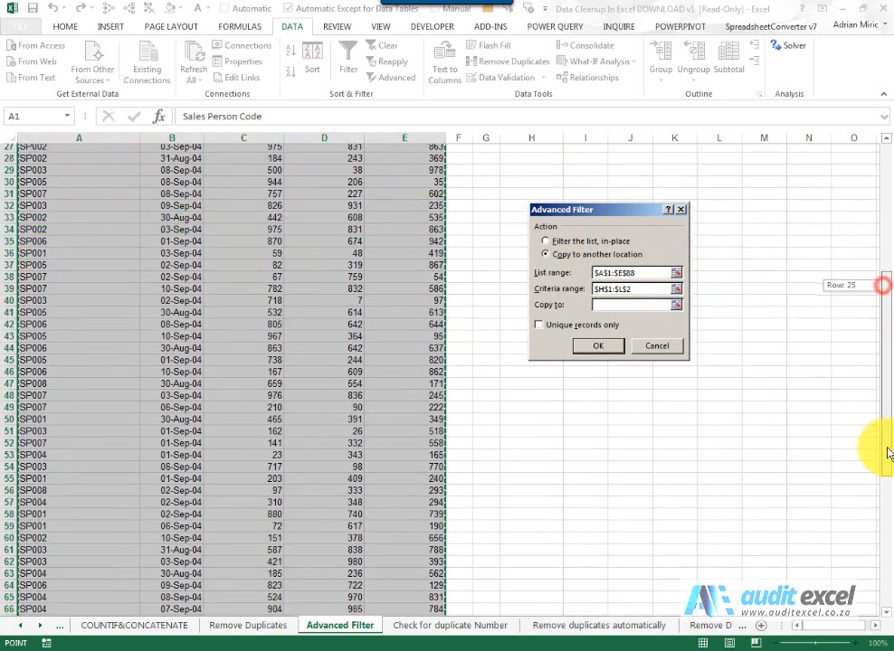
scroll("down", 3)
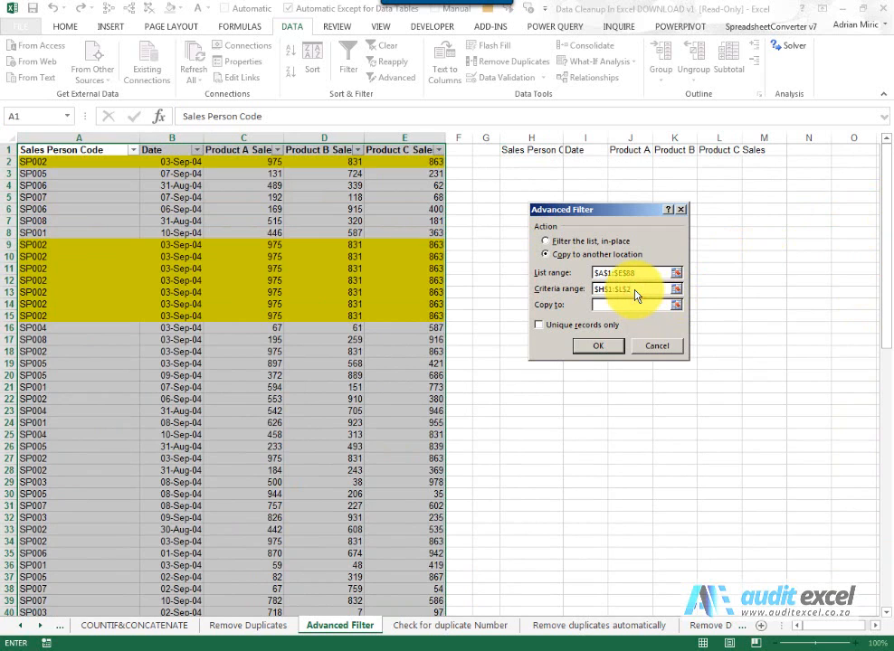
- Set the Criteria range to the criteria headings beside the data
left_click(546, 241)
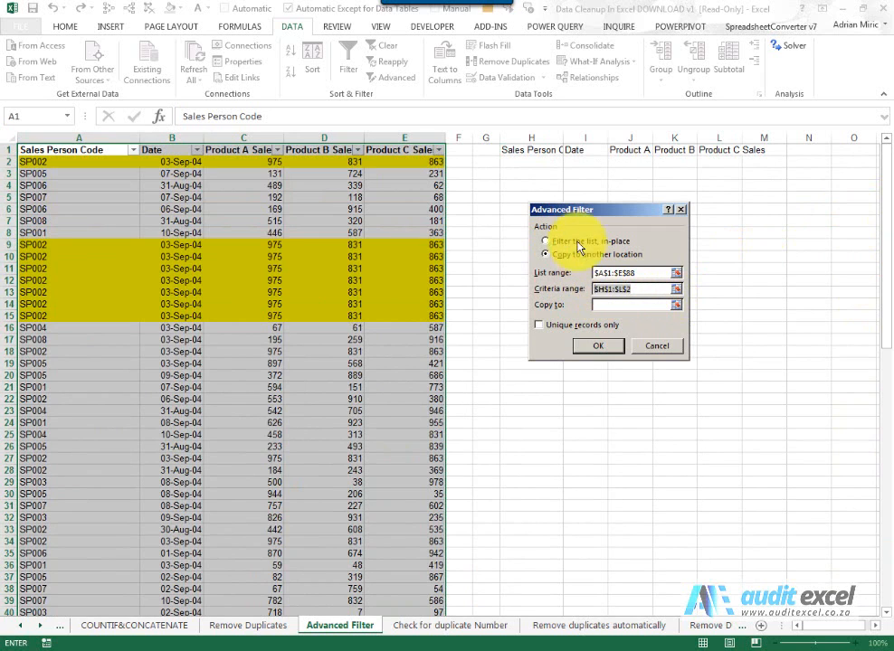
left_click(677, 289)
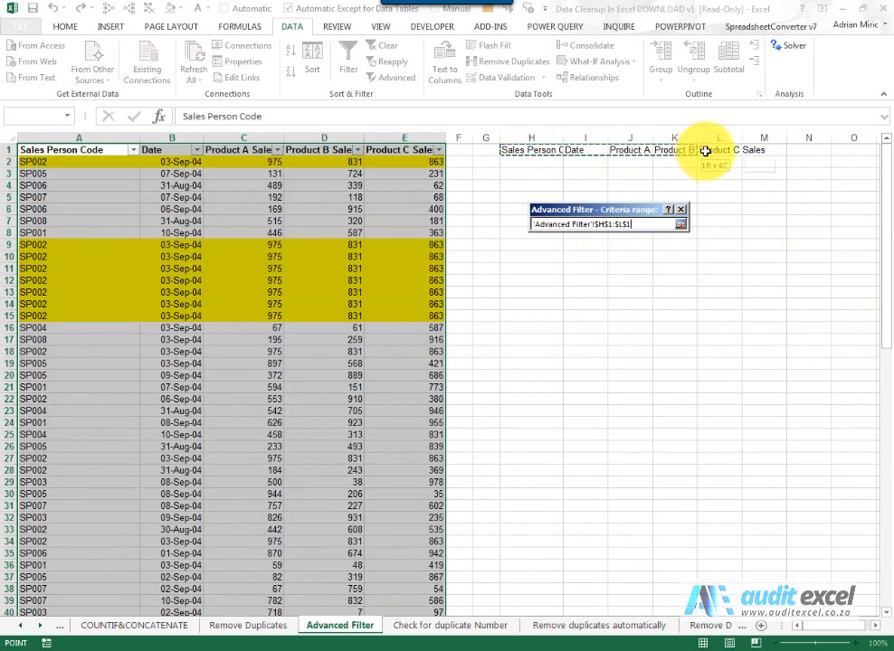
left_click(680, 224)
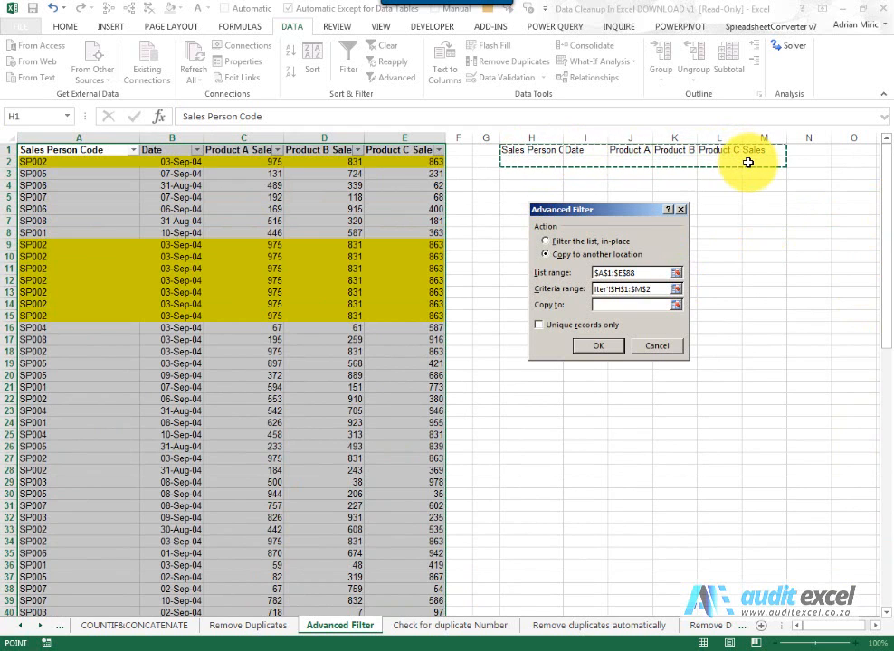
left_click(633, 304)
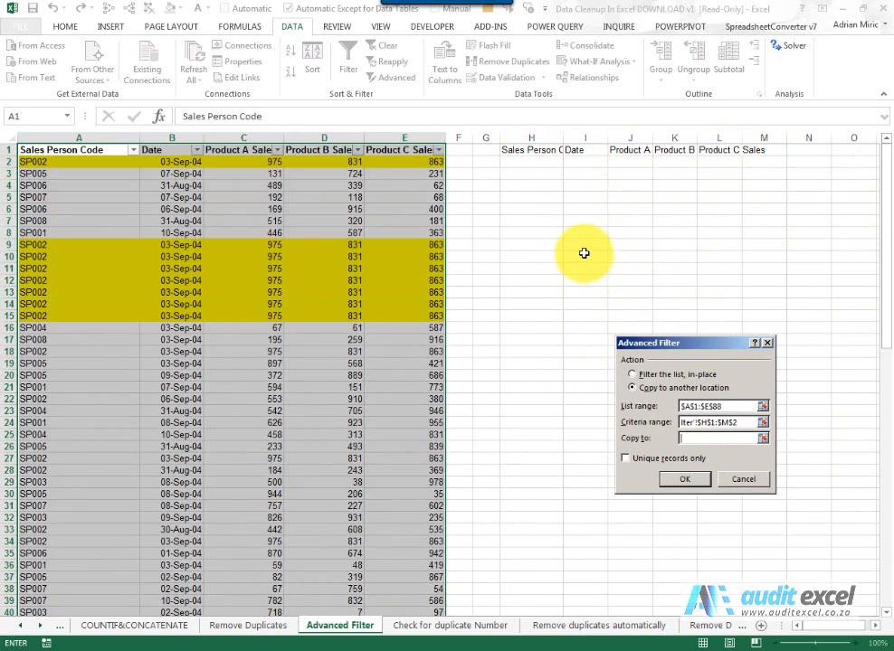
- Run the filter with Unique records only, copying deduplicated rows below the criteria headings
left_click(583, 246)
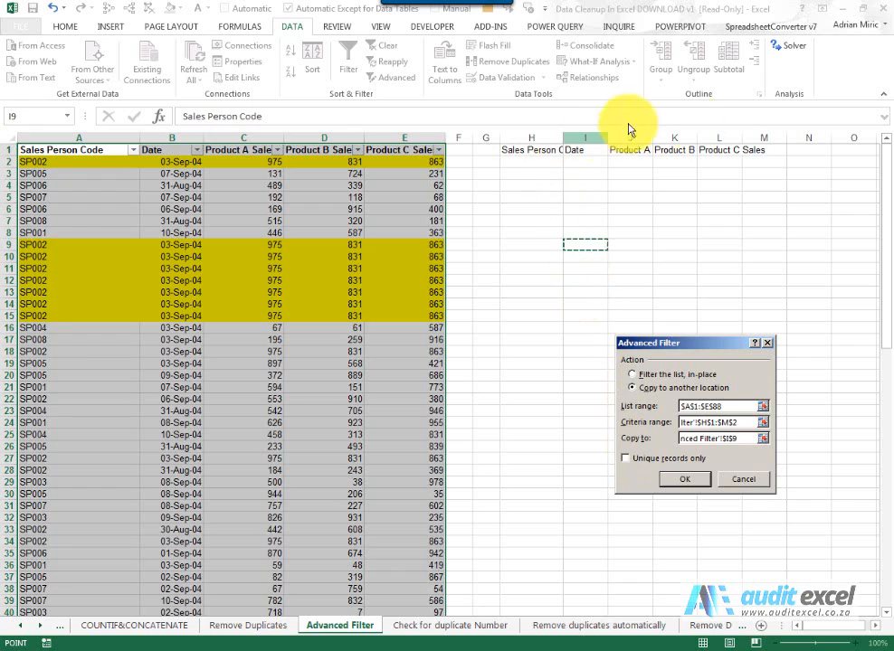
mouse_move(658, 162)
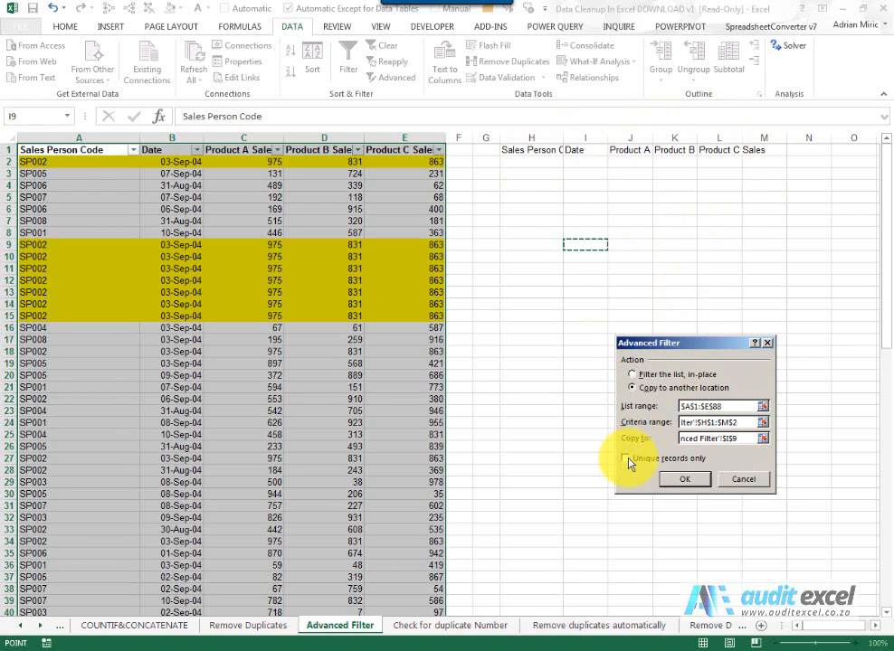
left_click(631, 457)
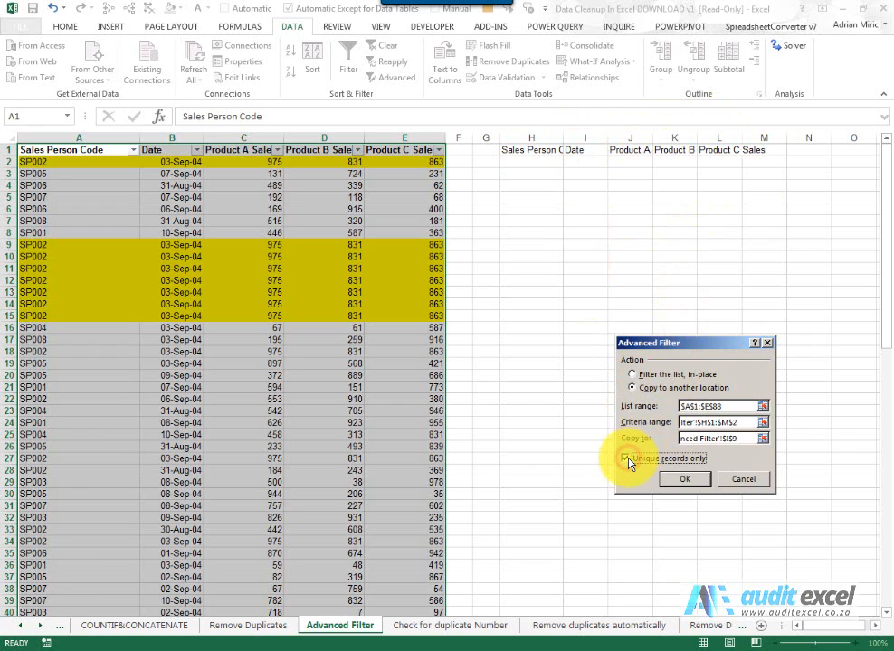
left_click(626, 458)
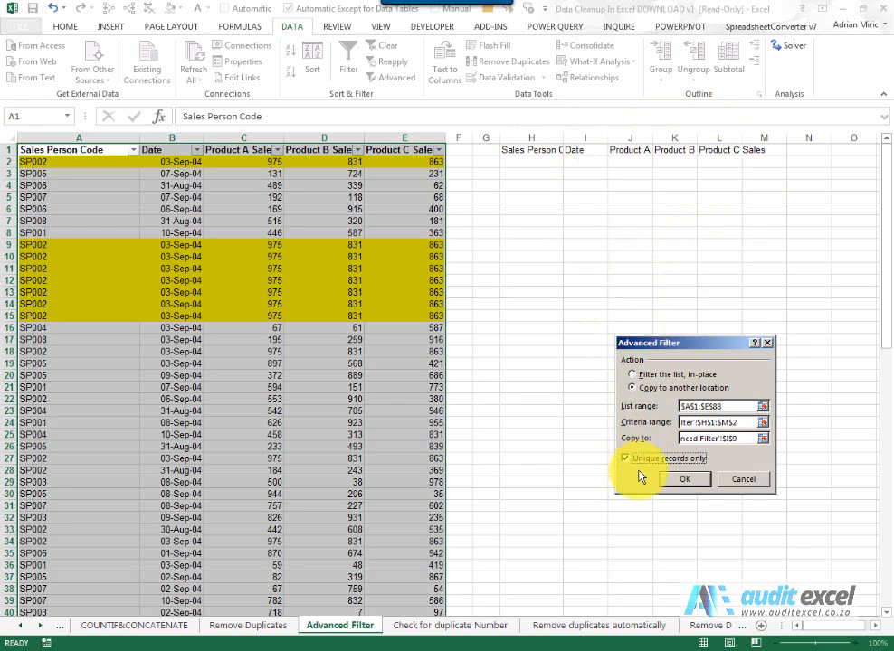
left_click(684, 478)
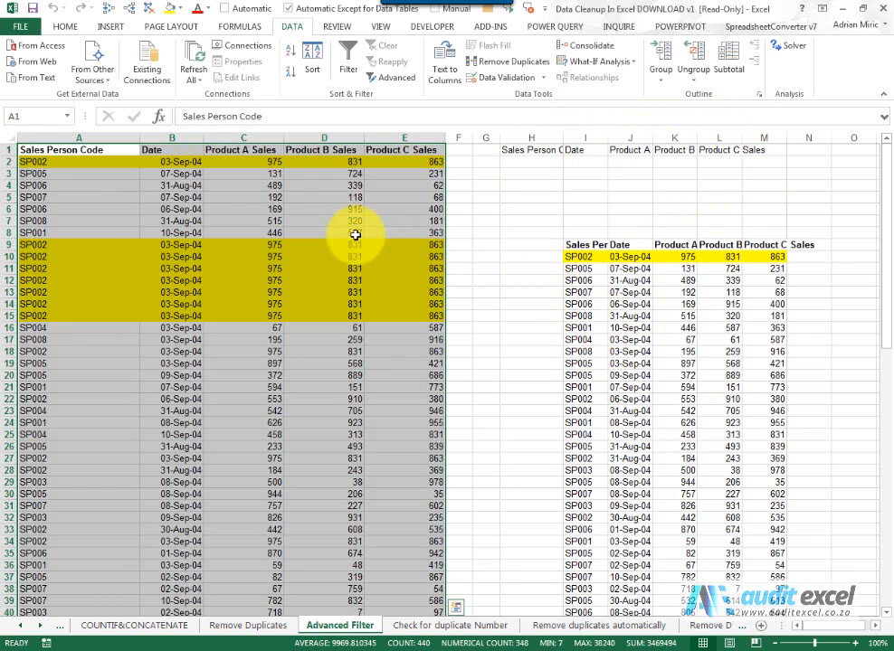
mouse_move(660, 344)
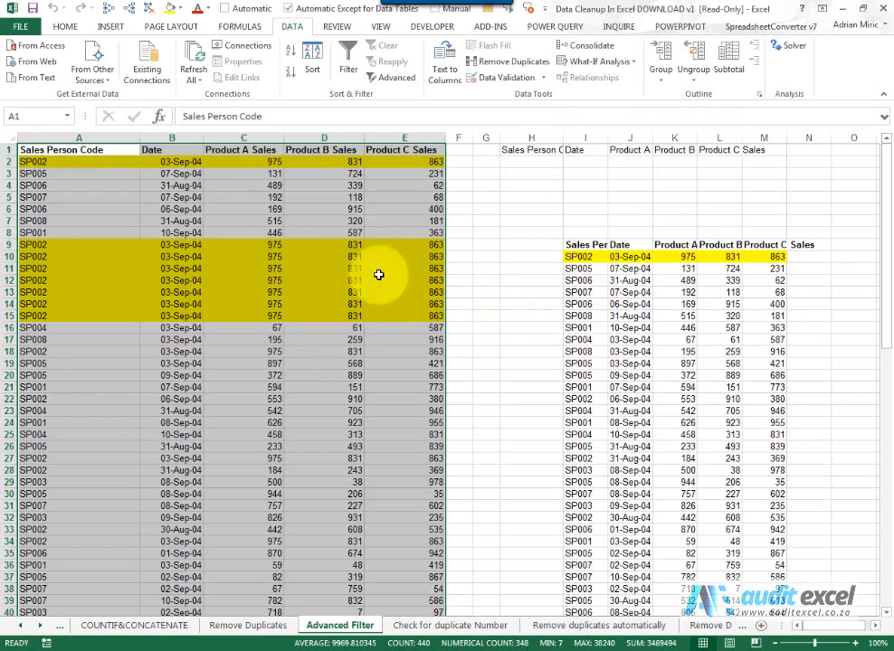
mouse_move(105, 275)
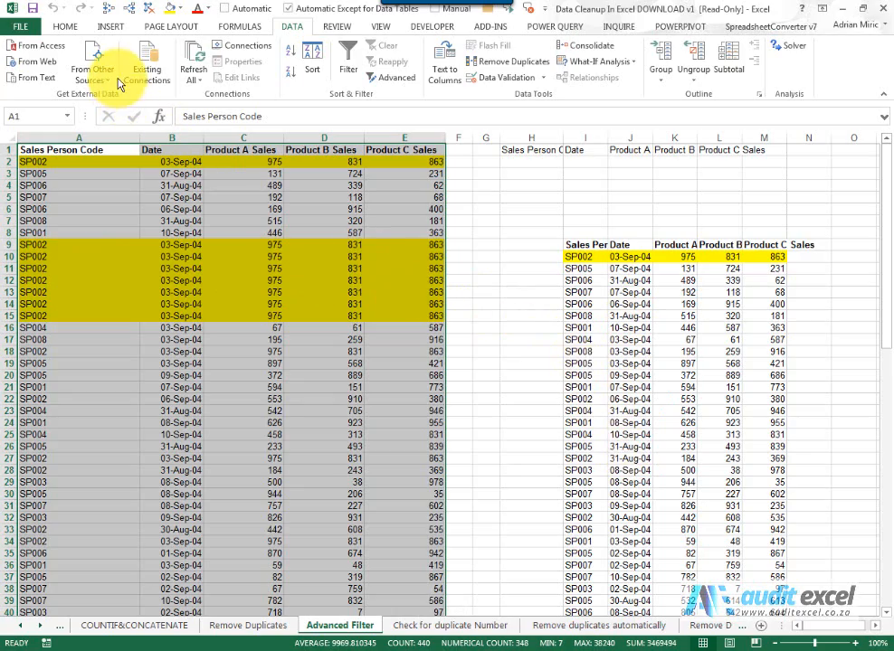
- Clear the previously extracted unique rows from the sheet
left_click(585, 245)
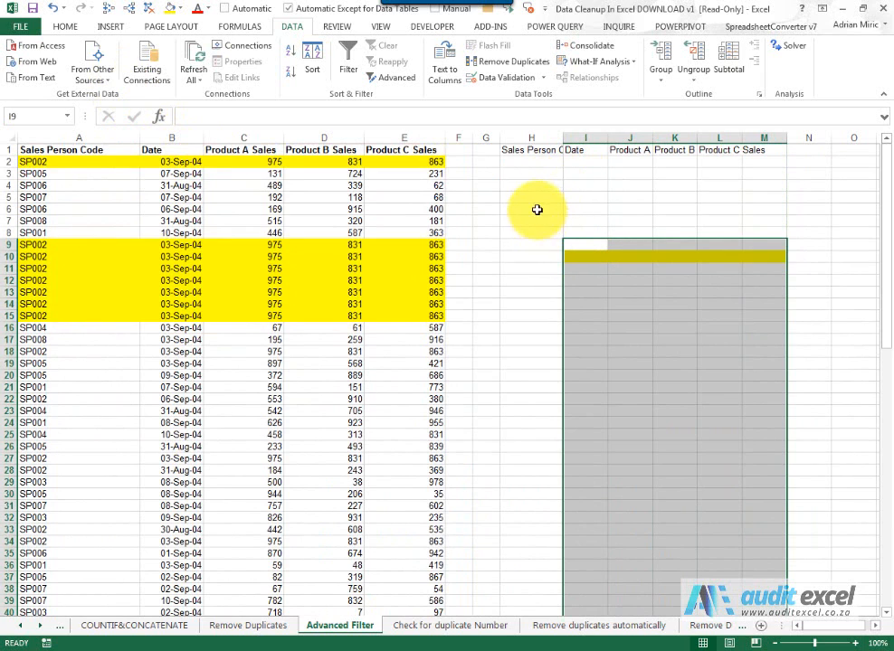
left_click(532, 161)
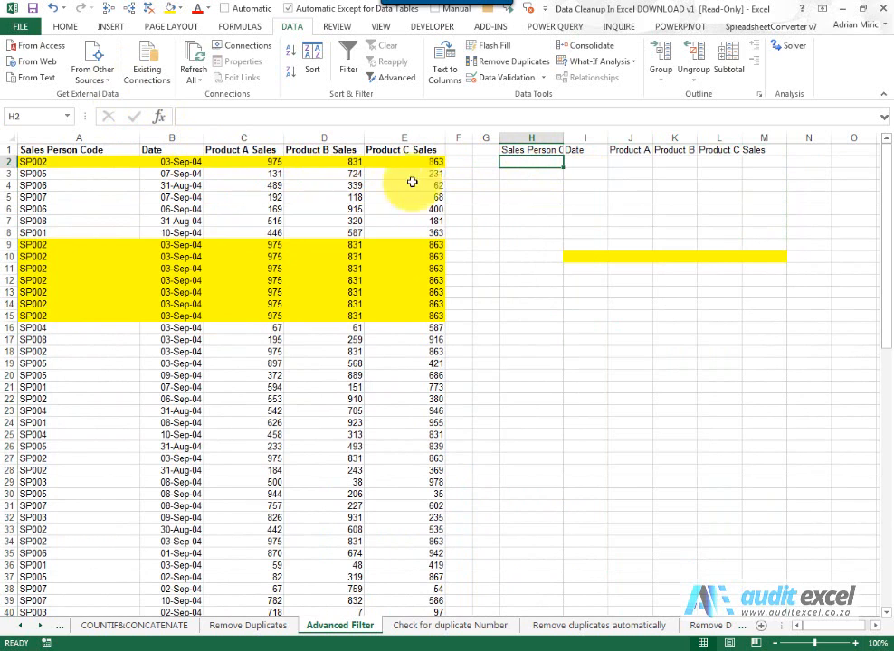
- Enter >500 criteria in J2 and L2 under Product A and Product C Sales
left_click(630, 163)
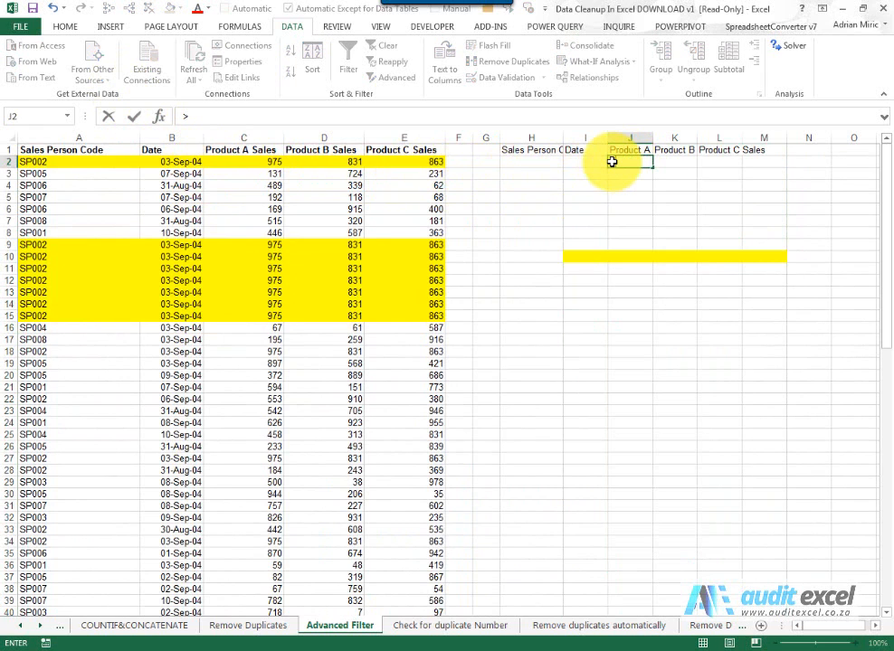
type(">500")
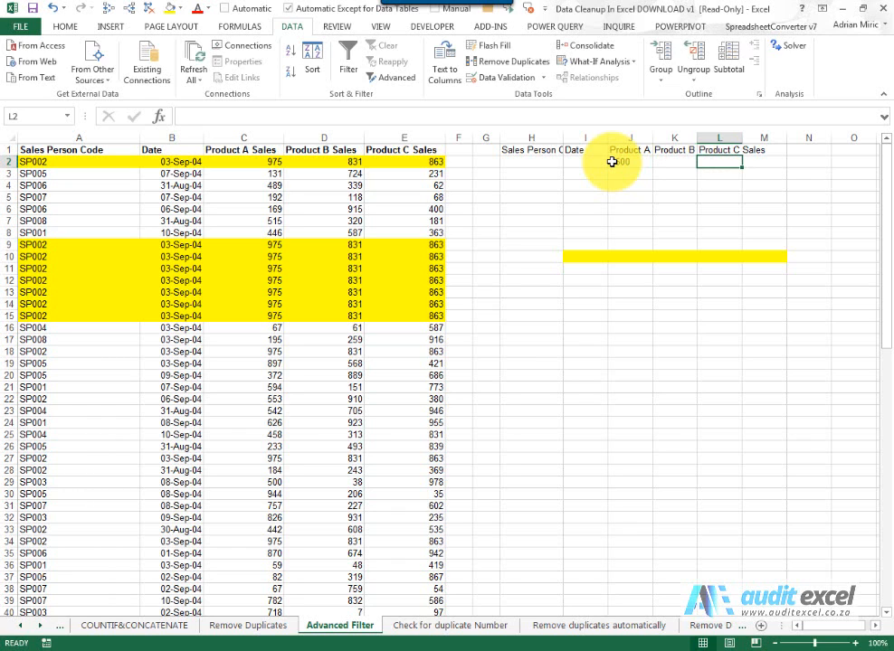
type(">500")
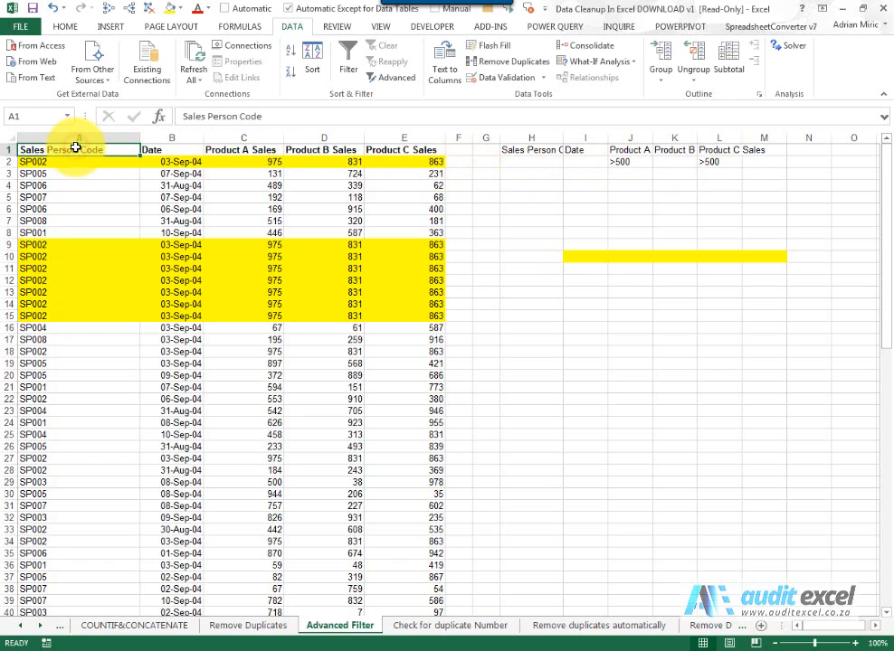
- Start a new Advanced Filter from inside the data, set to copy elsewhere
left_click(394, 76)
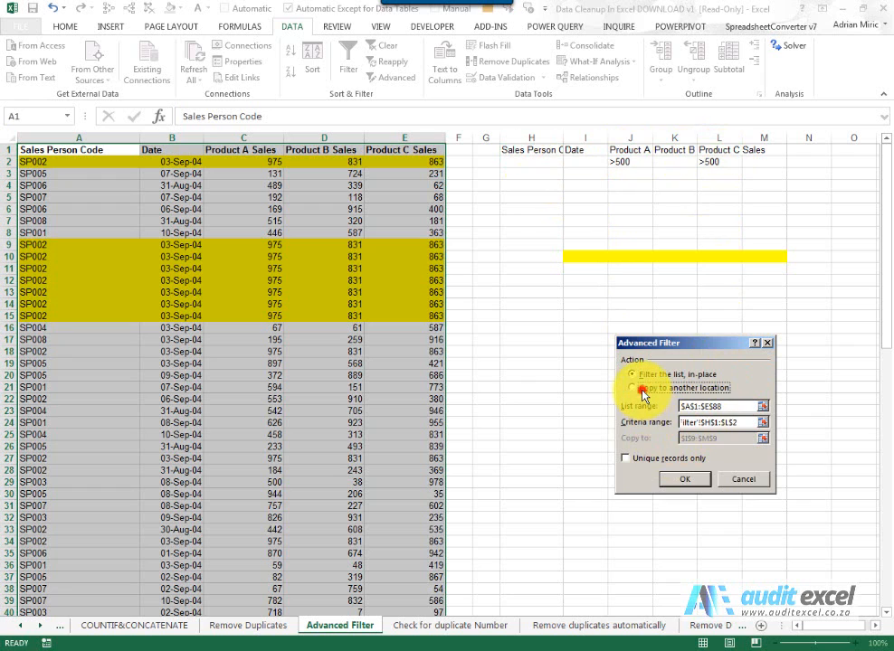
left_click(633, 387)
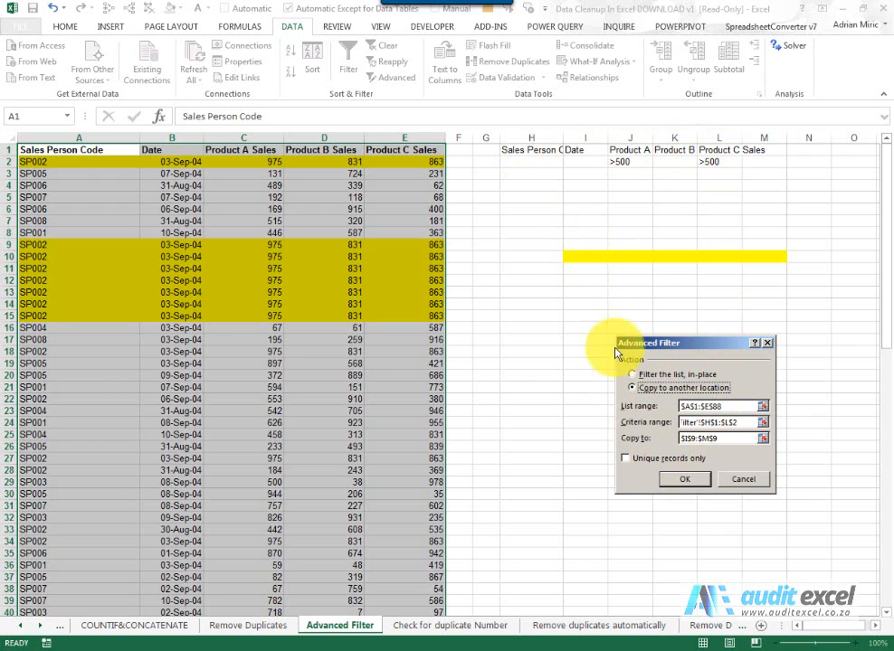
left_click(720, 438)
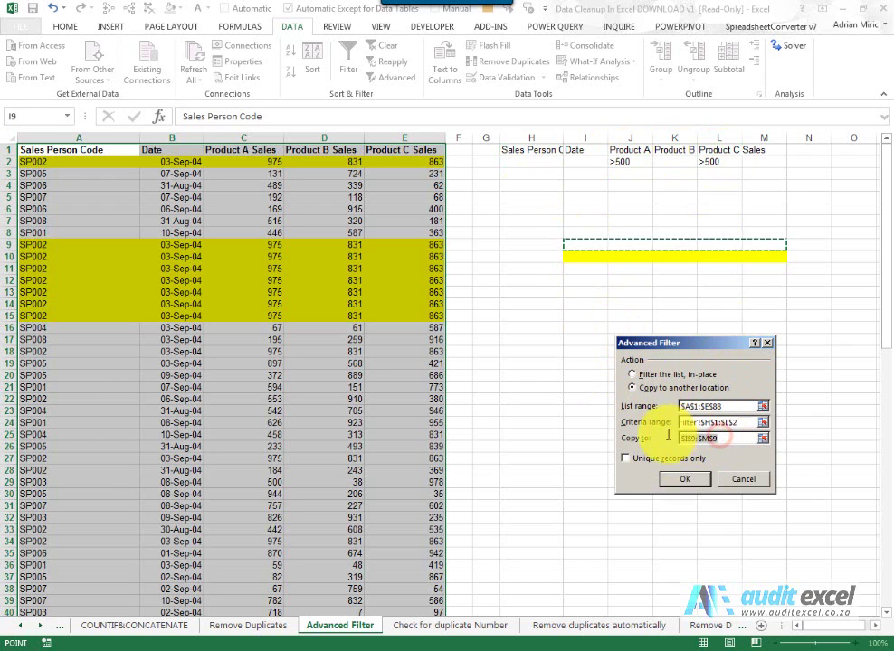
- Point the criteria at the >500 conditions and extract unique matching records
left_click(584, 242)
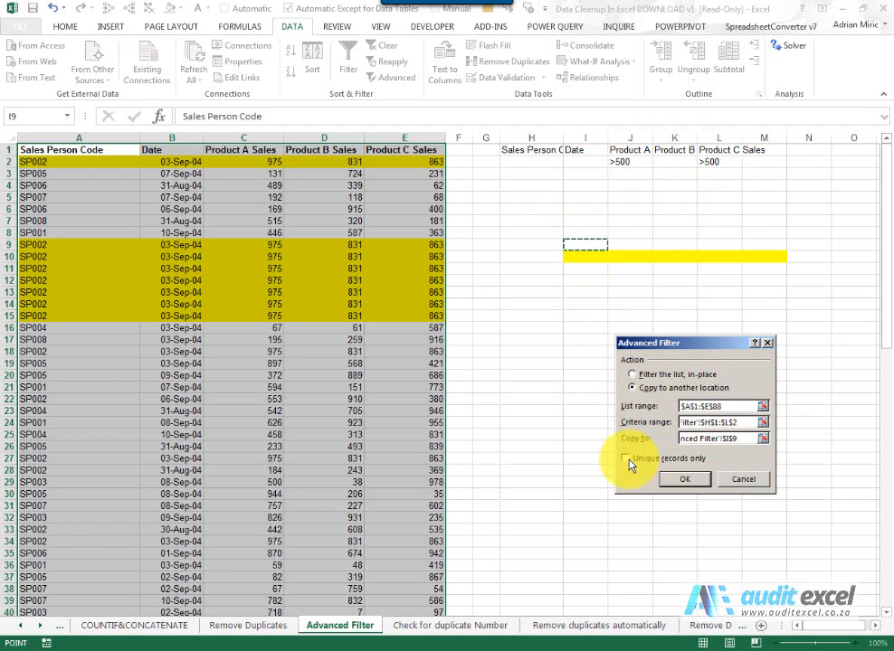
left_click(626, 460)
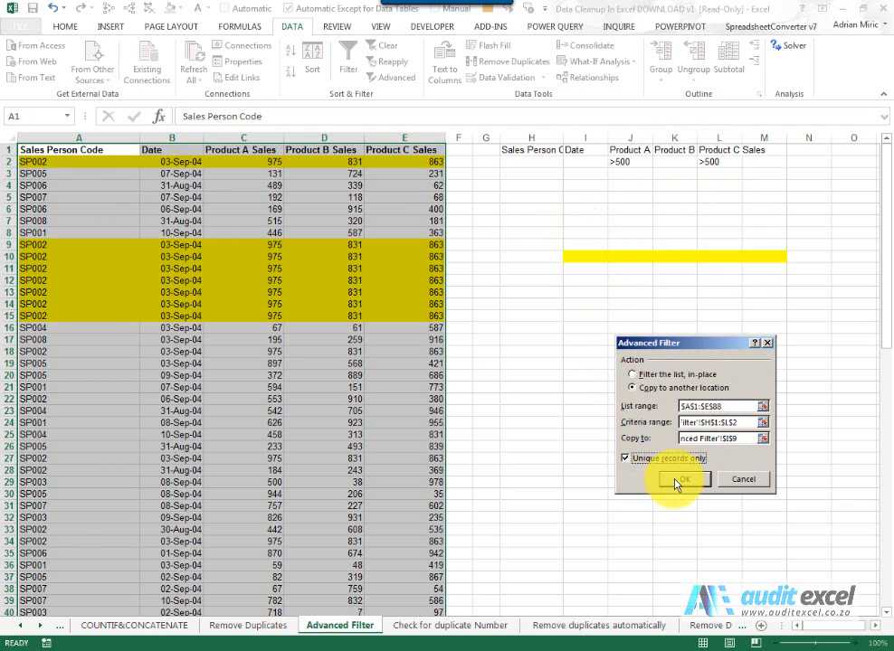
left_click(680, 478)
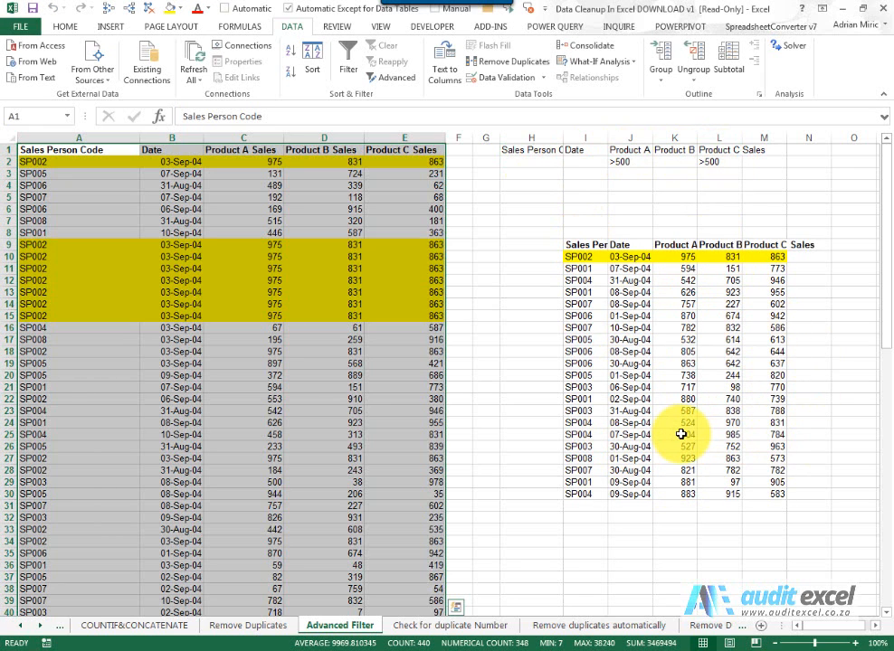
mouse_move(626, 197)
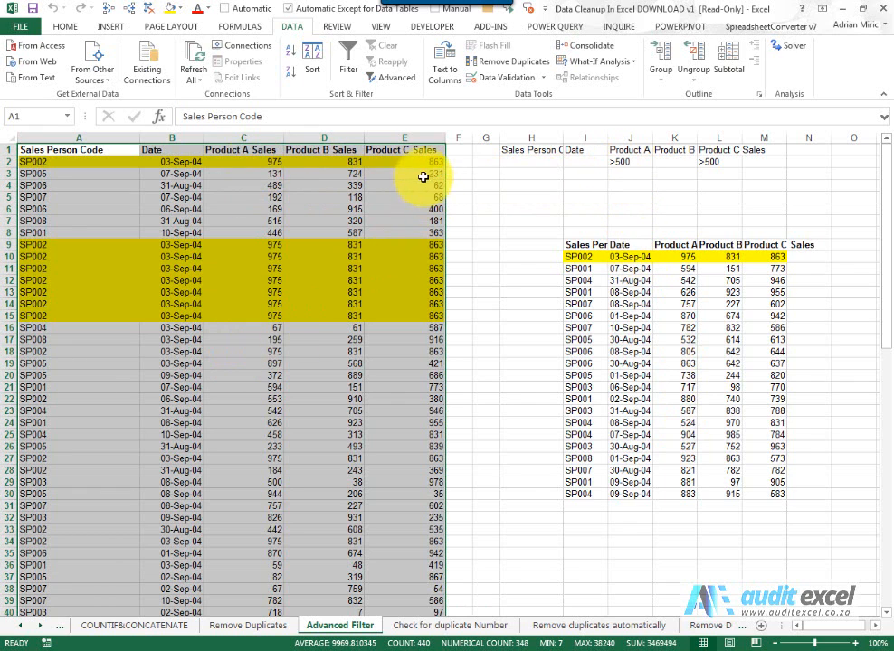
mouse_move(409, 344)
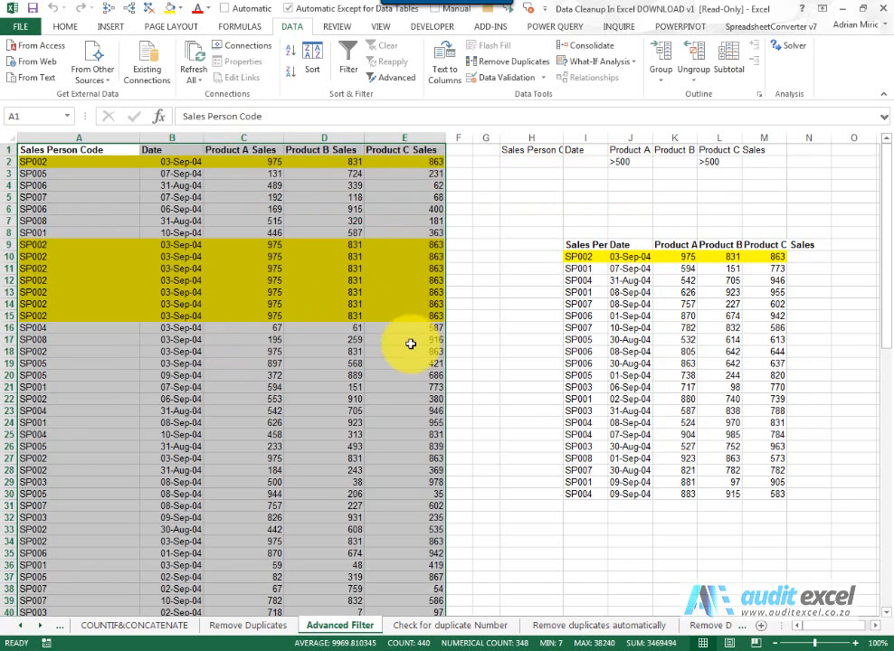